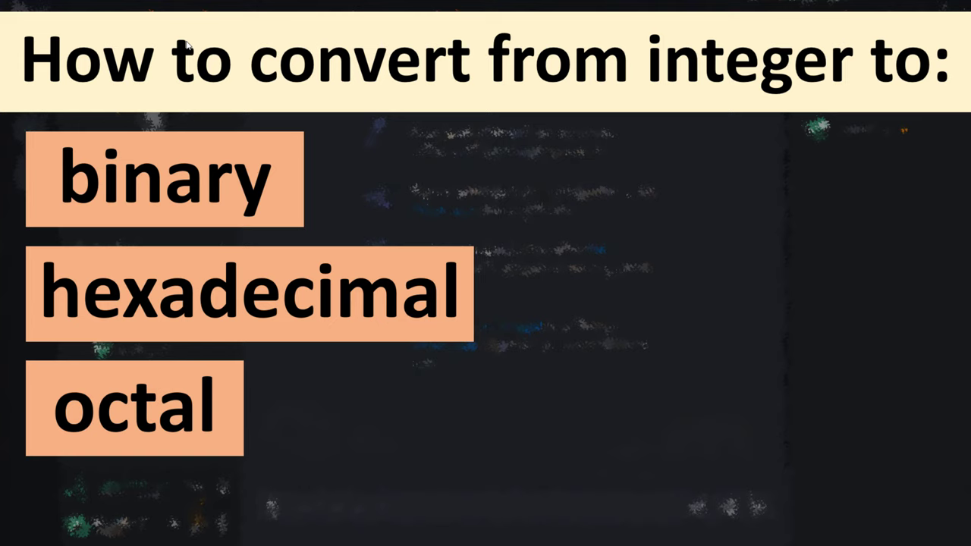
- Begin a bin call by entering 'bin' at the first >>> prompt
text(bin)
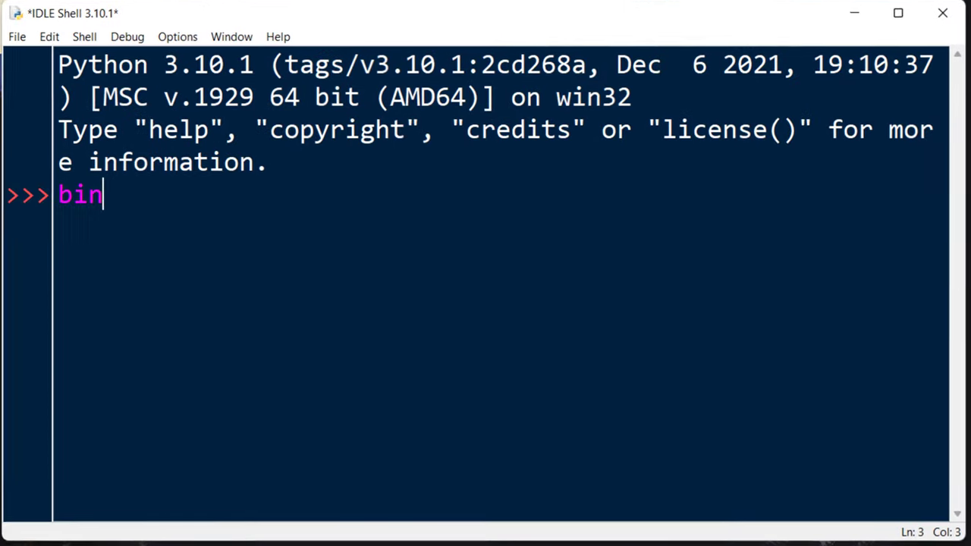
- Evaluate bin(21) to return the binary string '0b10101'
text(()
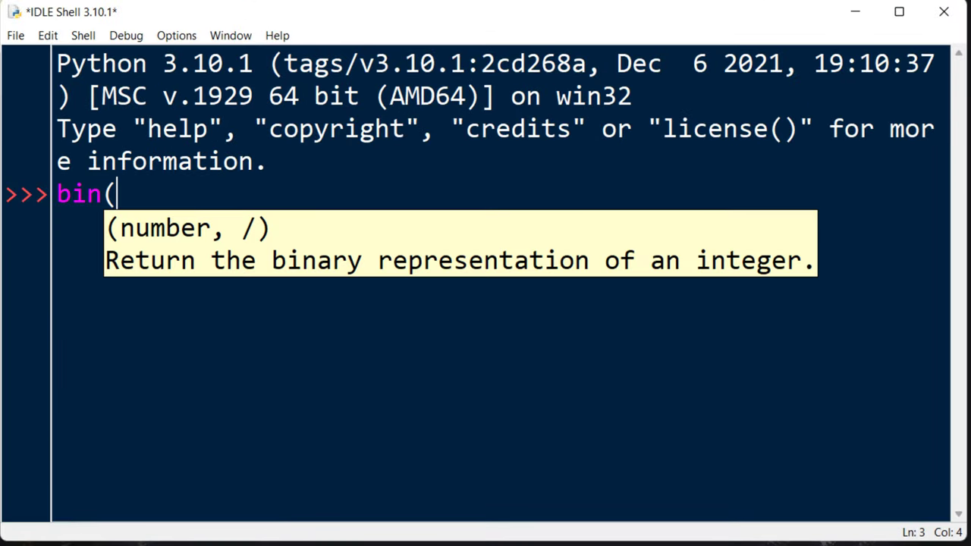
text(21))
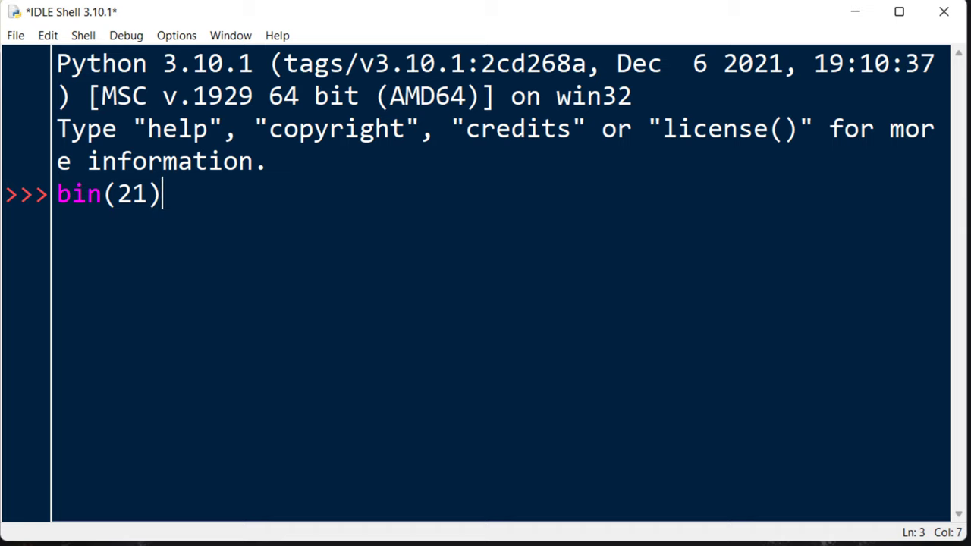
key(Return)
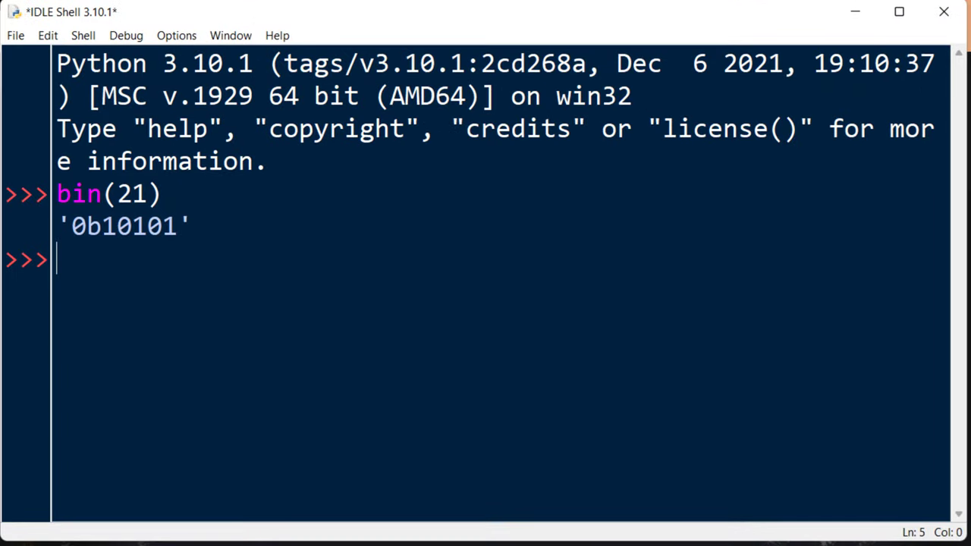
- Evaluate hex(21) to return the hexadecimal string '0x15'
text(hex))
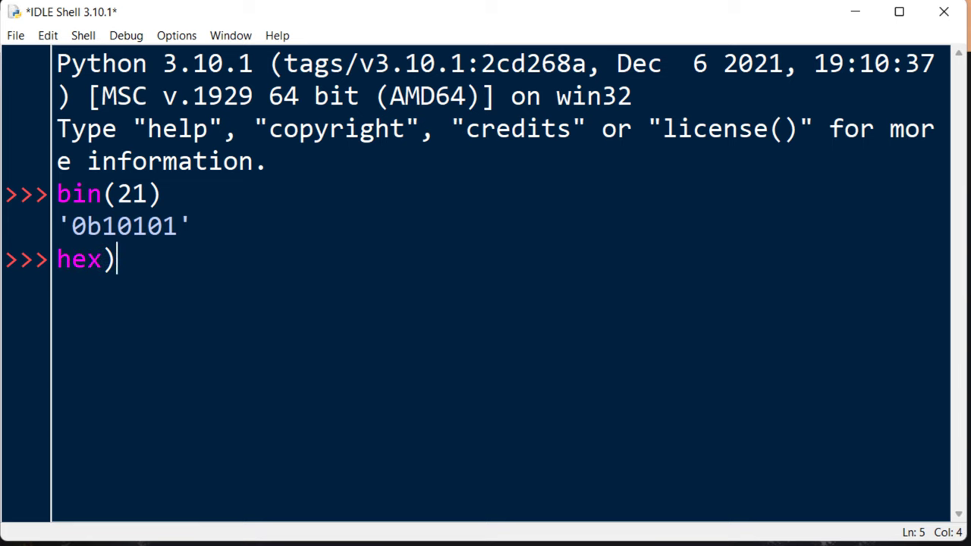
text(()
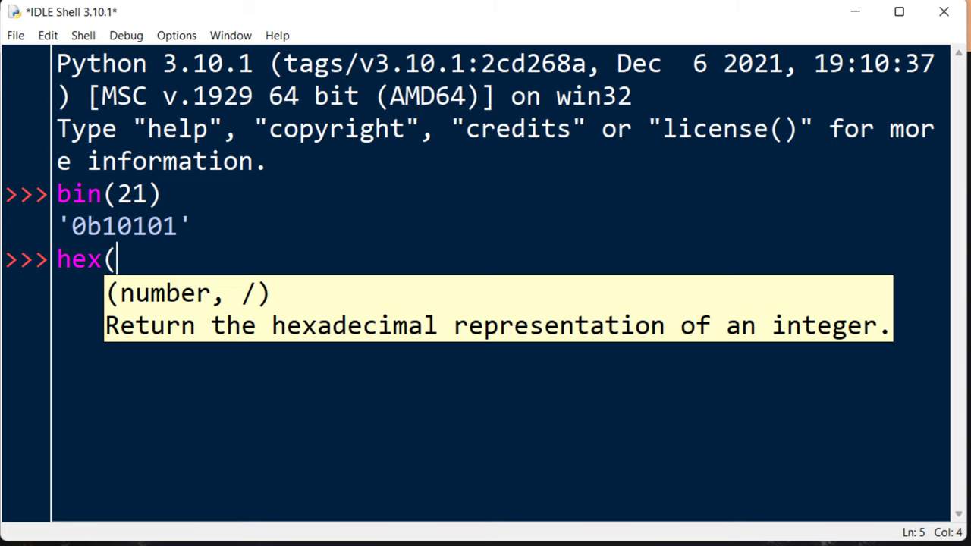
text(21))
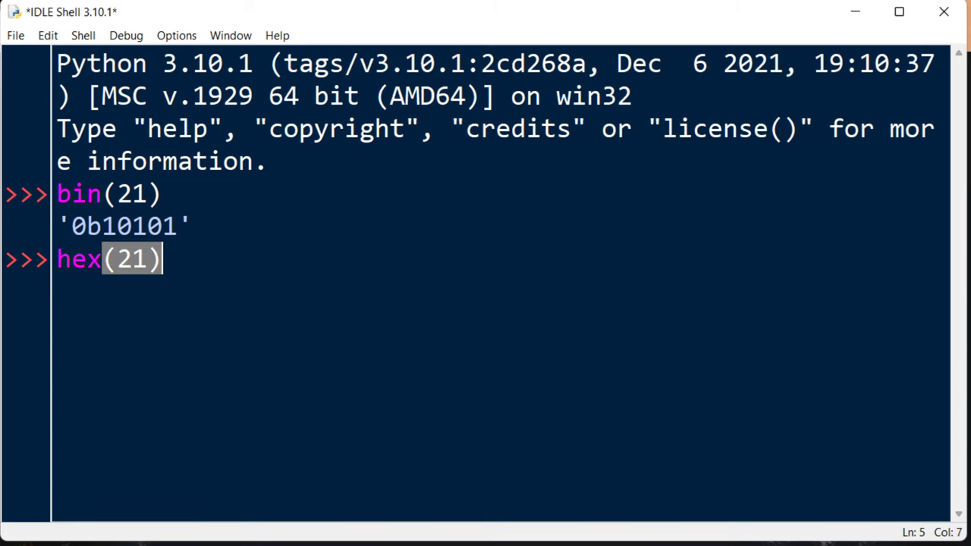
key(Return)
text(oct)
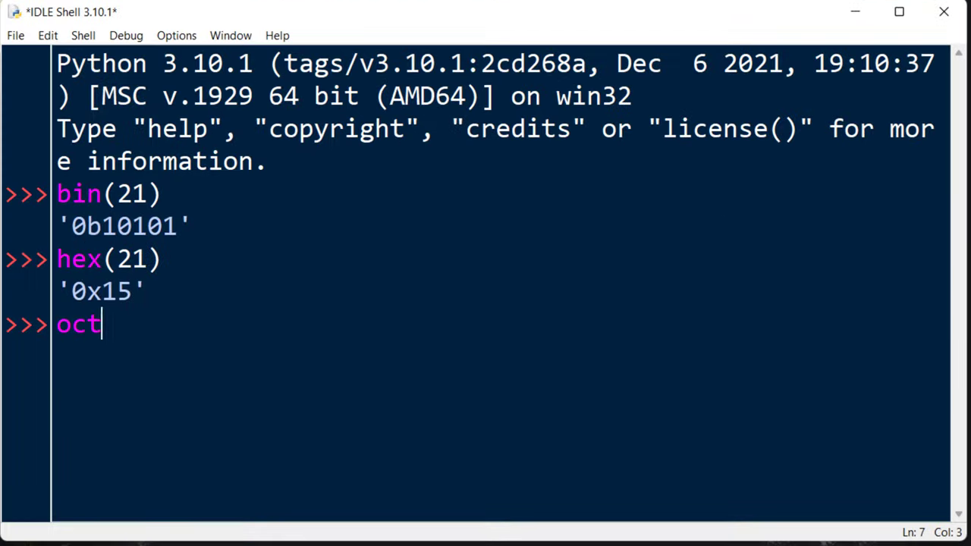
- Evaluate oct(21) to return the octal string '0o25'
text((21)
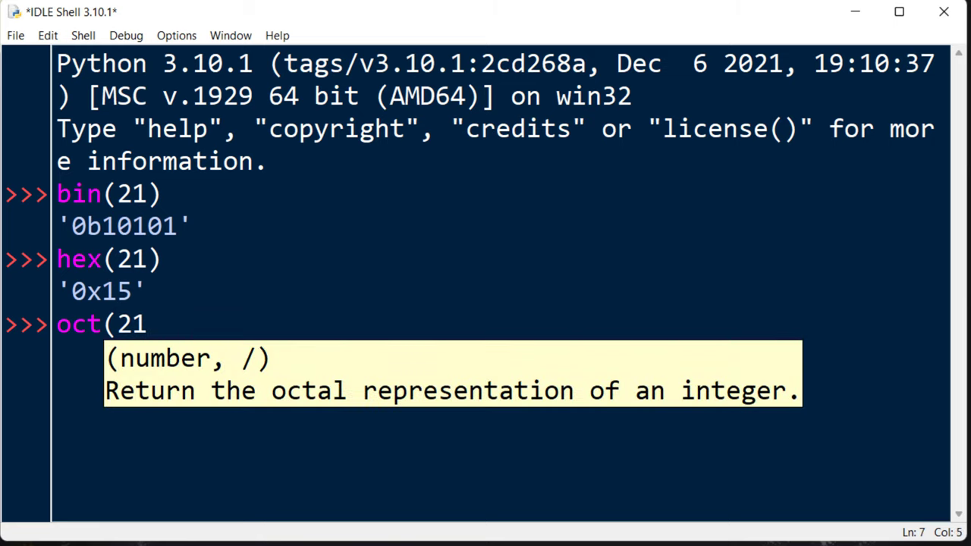
text())
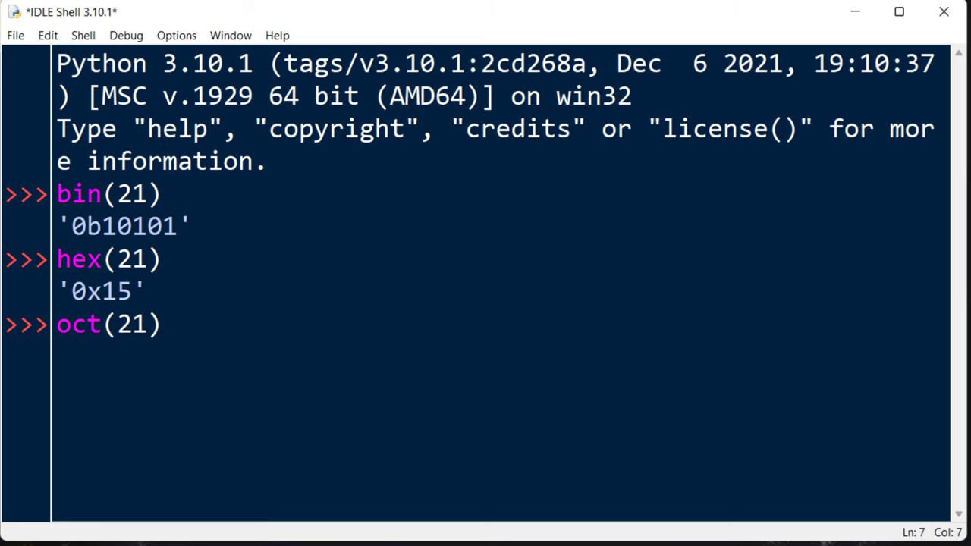
key(Return)
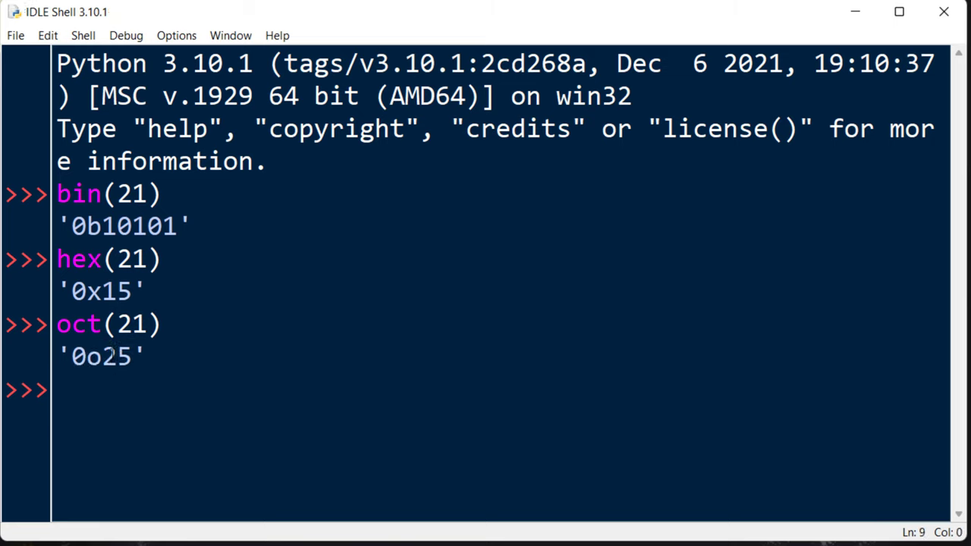